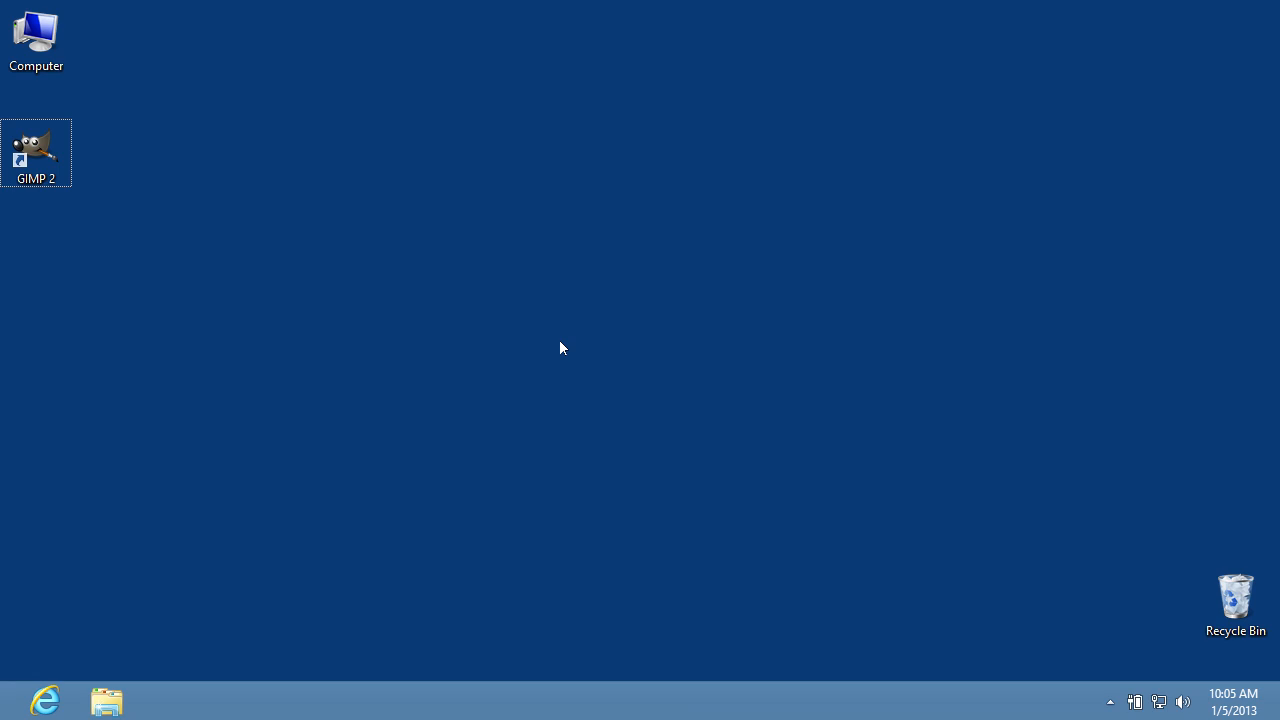
Launch GIMP and load the beach photo Fade.jpg from Recently Used
{"action": "double_click", "coordinate": [36, 152]}
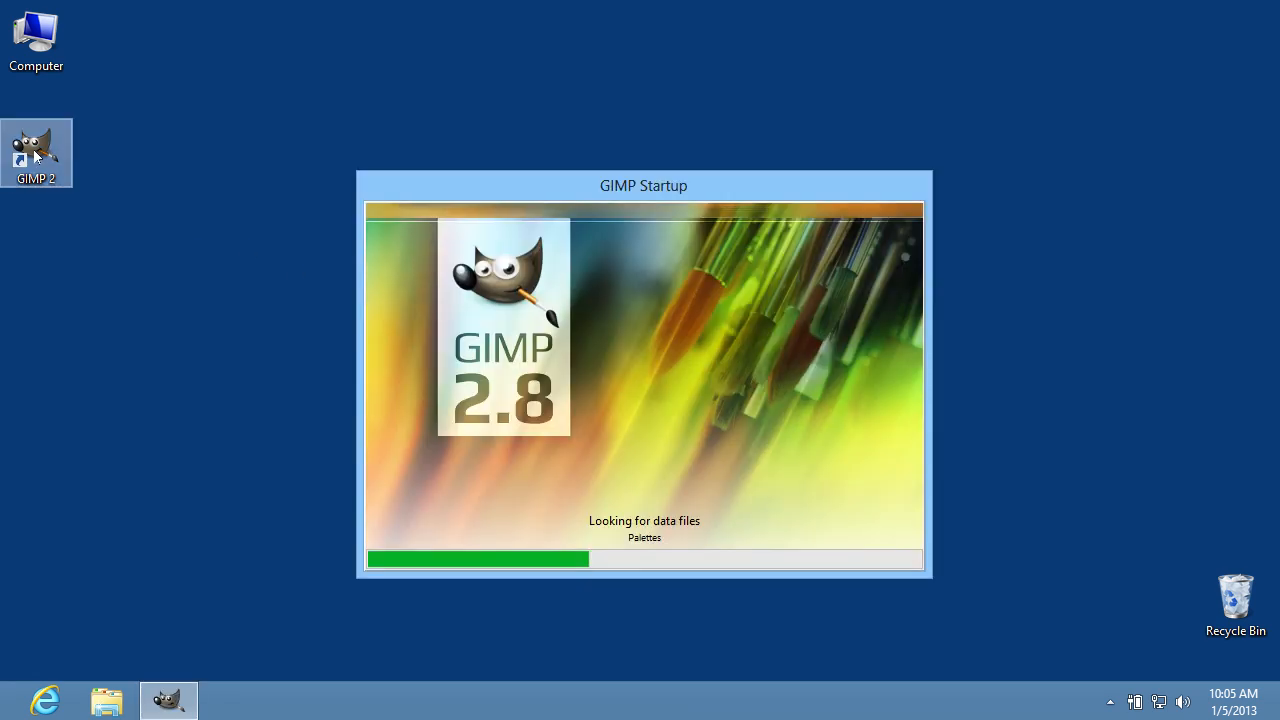
{"action": "left_click", "coordinate": [196, 40]}
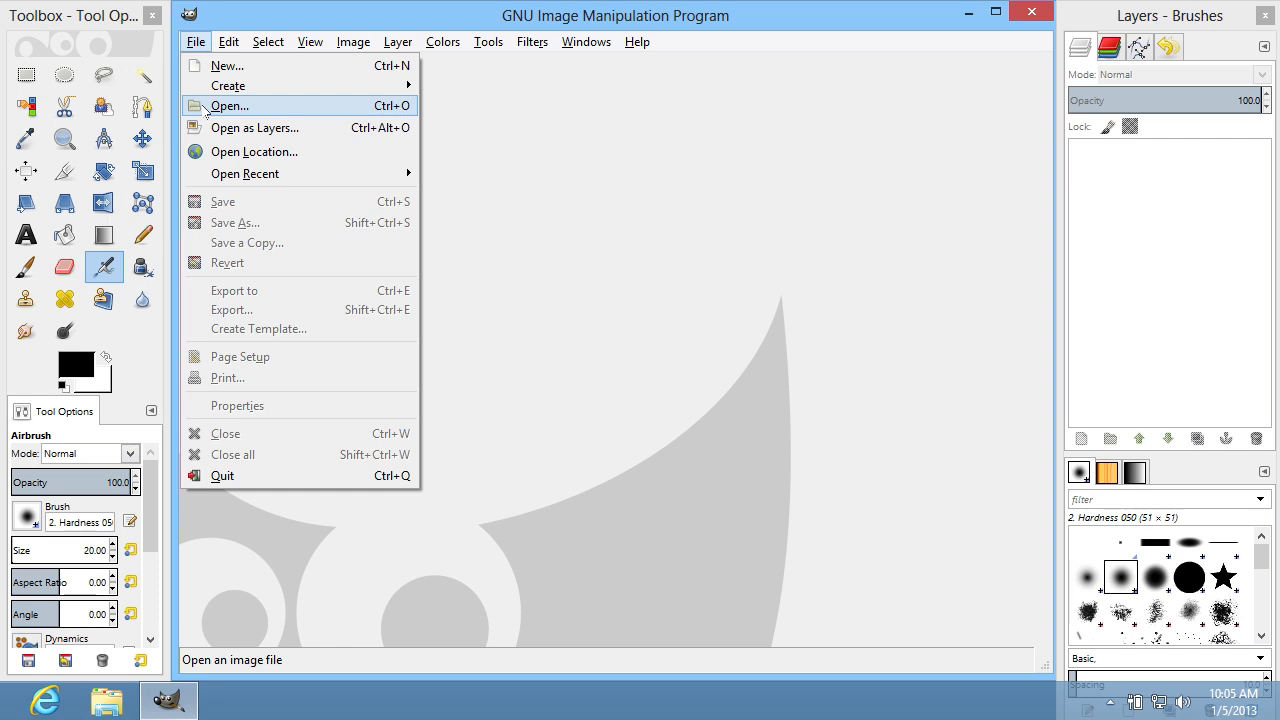
{"action": "left_click", "coordinate": [228, 104]}
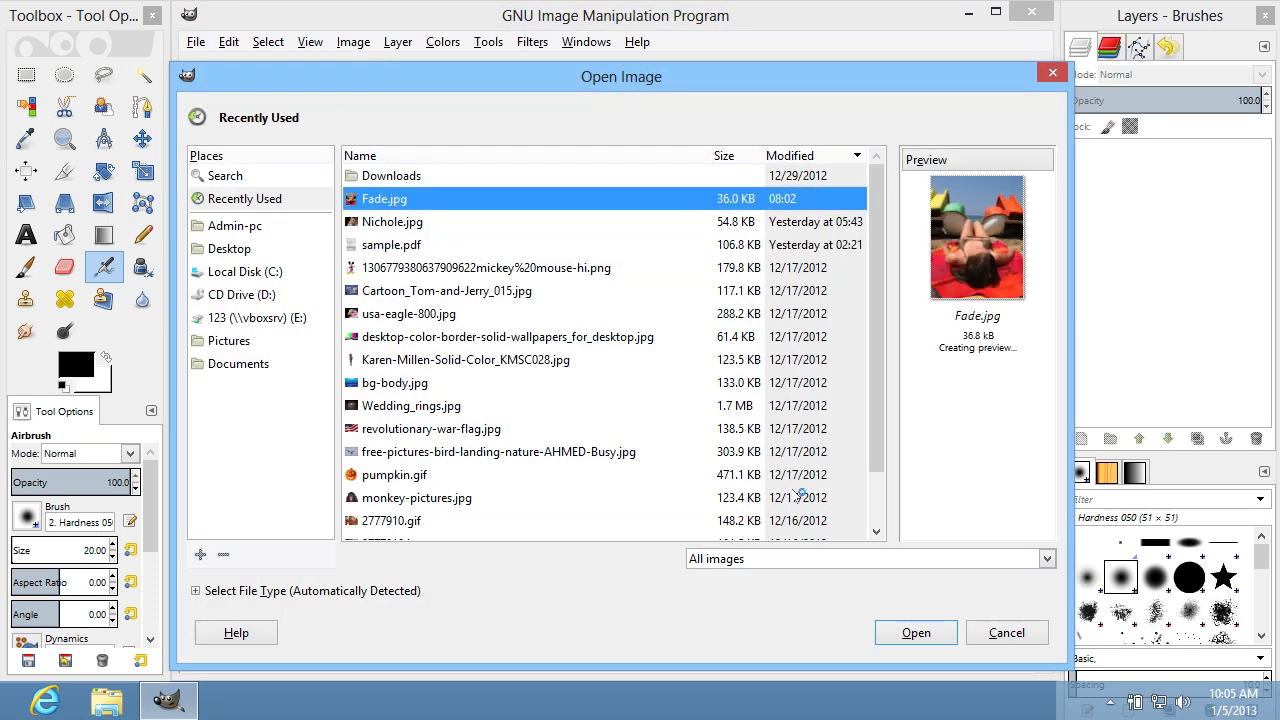
{"action": "left_click", "coordinate": [916, 632]}
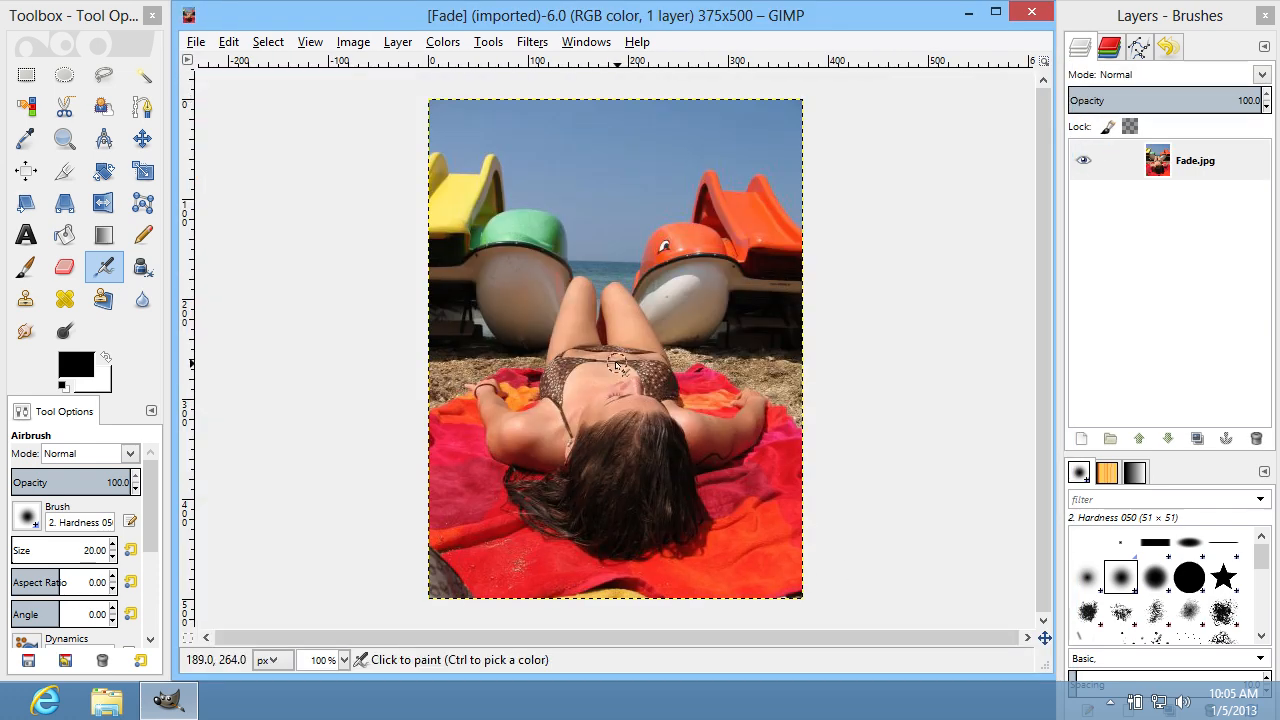
Trace a freehand selection around the woman and invert it to select the background
{"action": "left_click", "coordinate": [104, 76]}
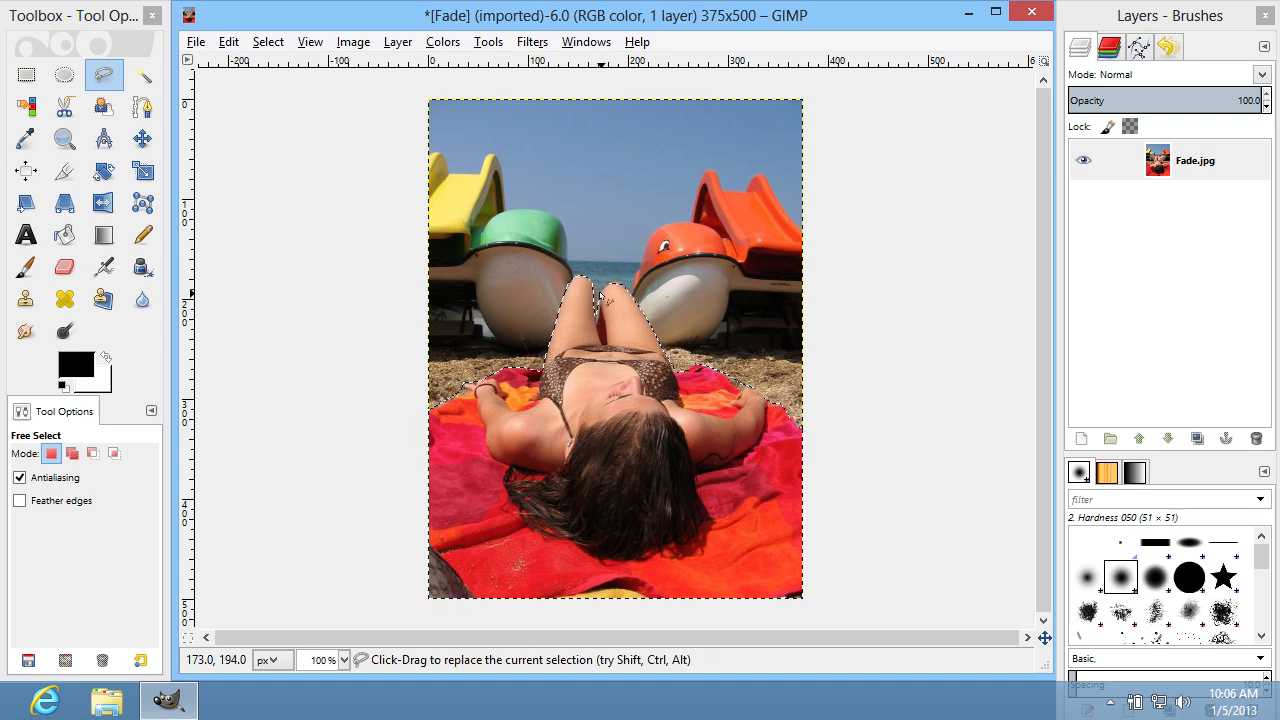
{"action": "right_click", "coordinate": [604, 304]}
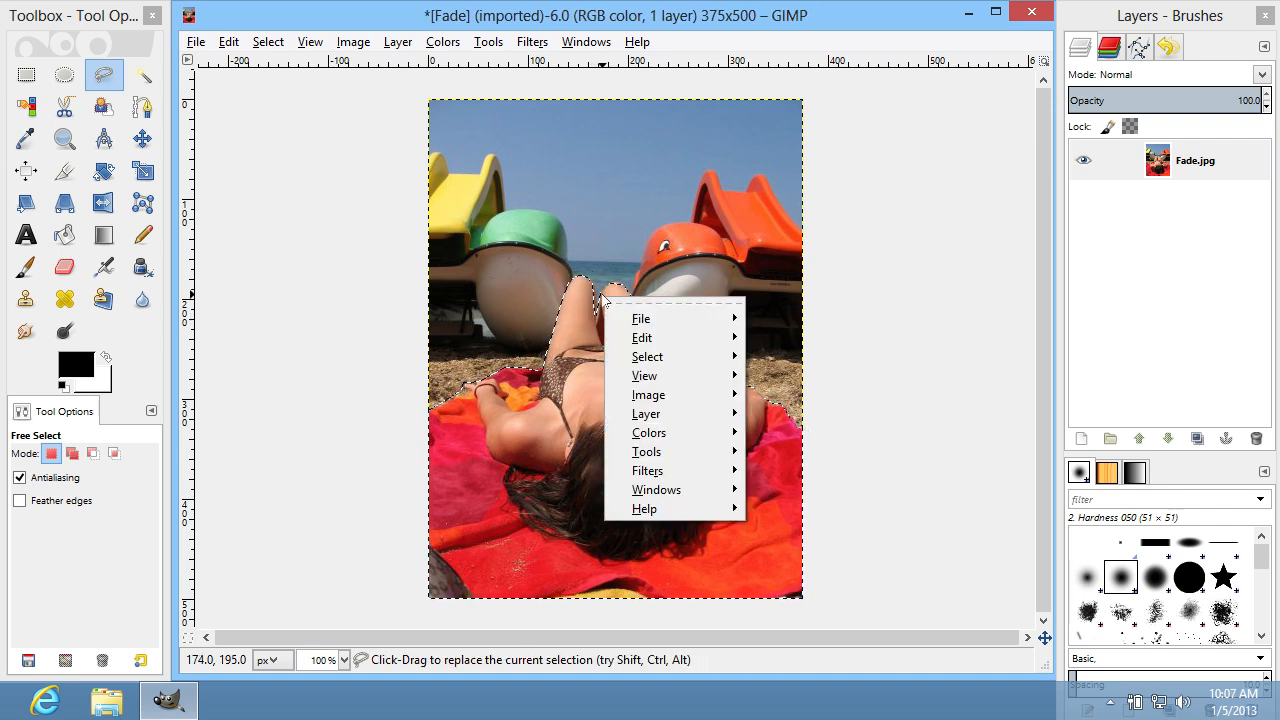
{"action": "left_click", "coordinate": [648, 356]}
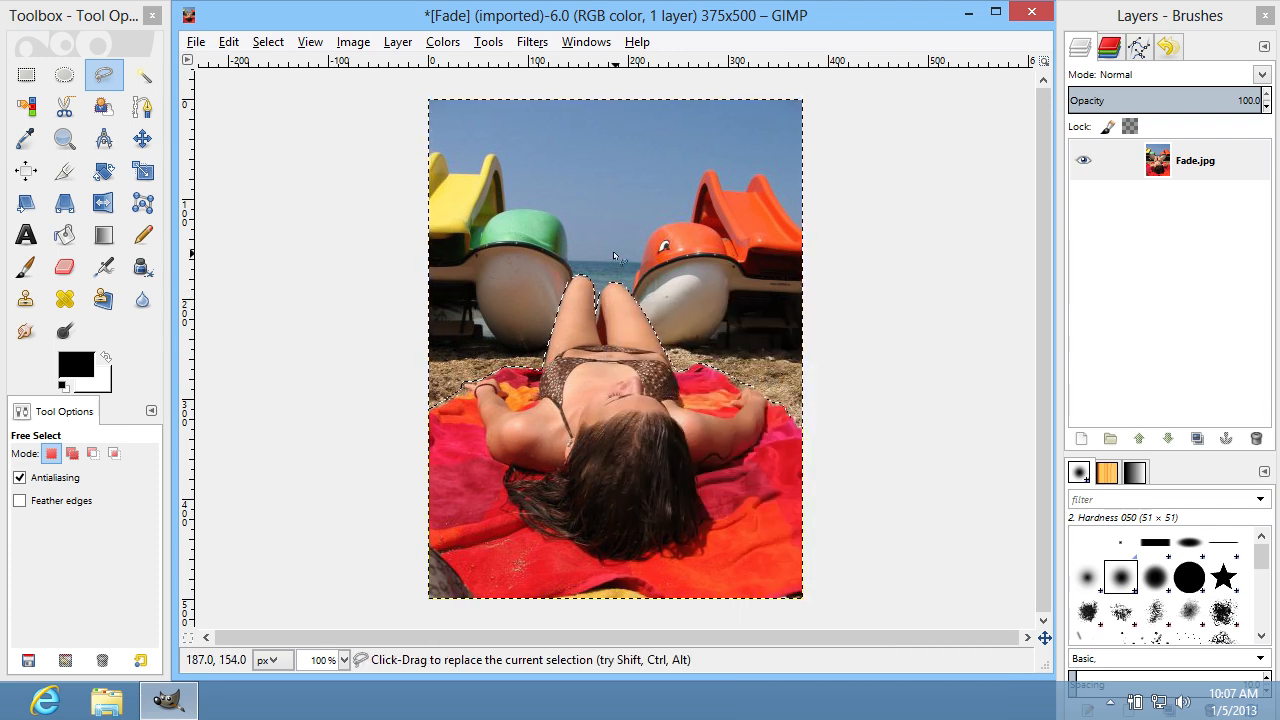
Apply a 10 px Gaussian Blur to the selected beach background, keeping the woman sharp
{"action": "right_click", "coordinate": [616, 258]}
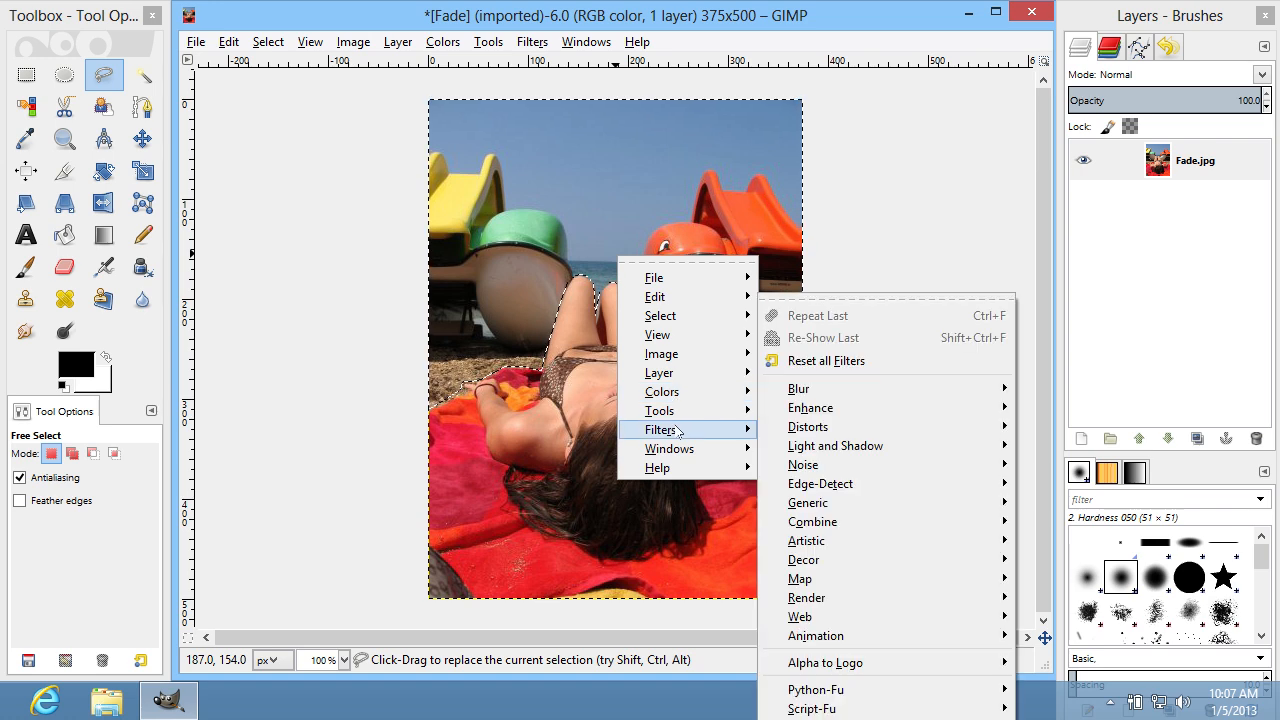
{"action": "mouse_move", "coordinate": [800, 388]}
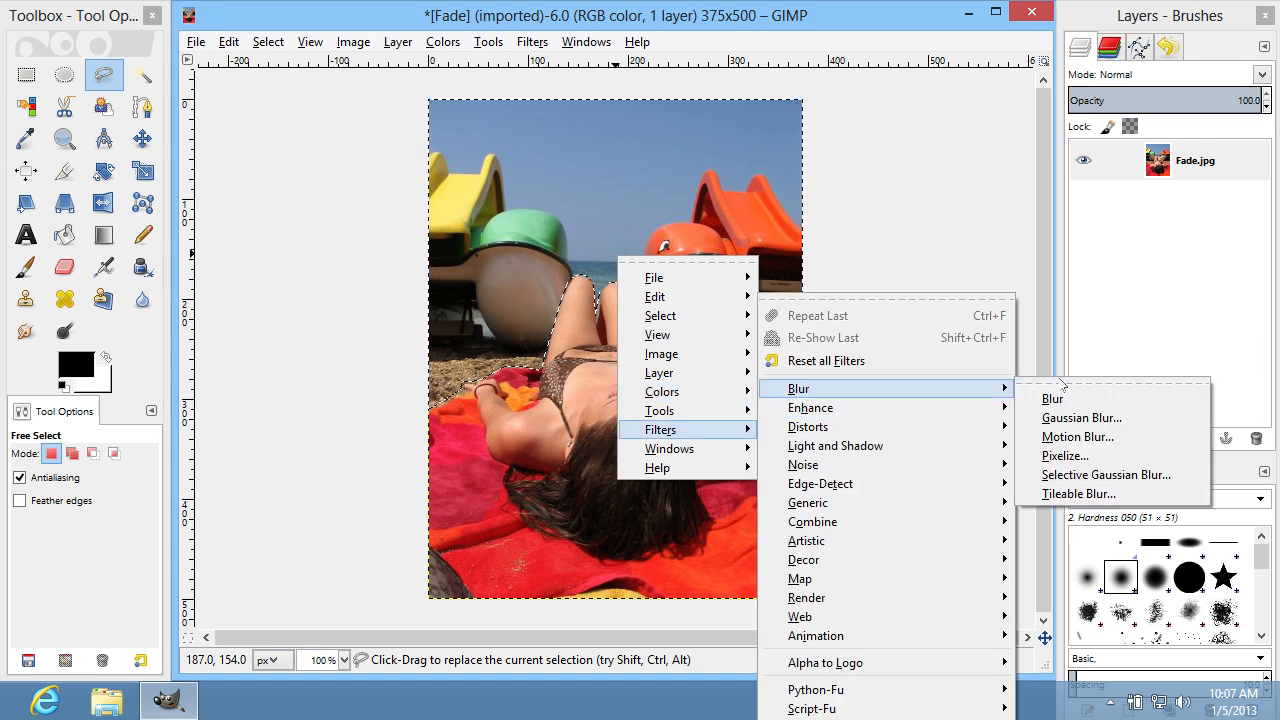
{"action": "mouse_move", "coordinate": [1082, 418]}
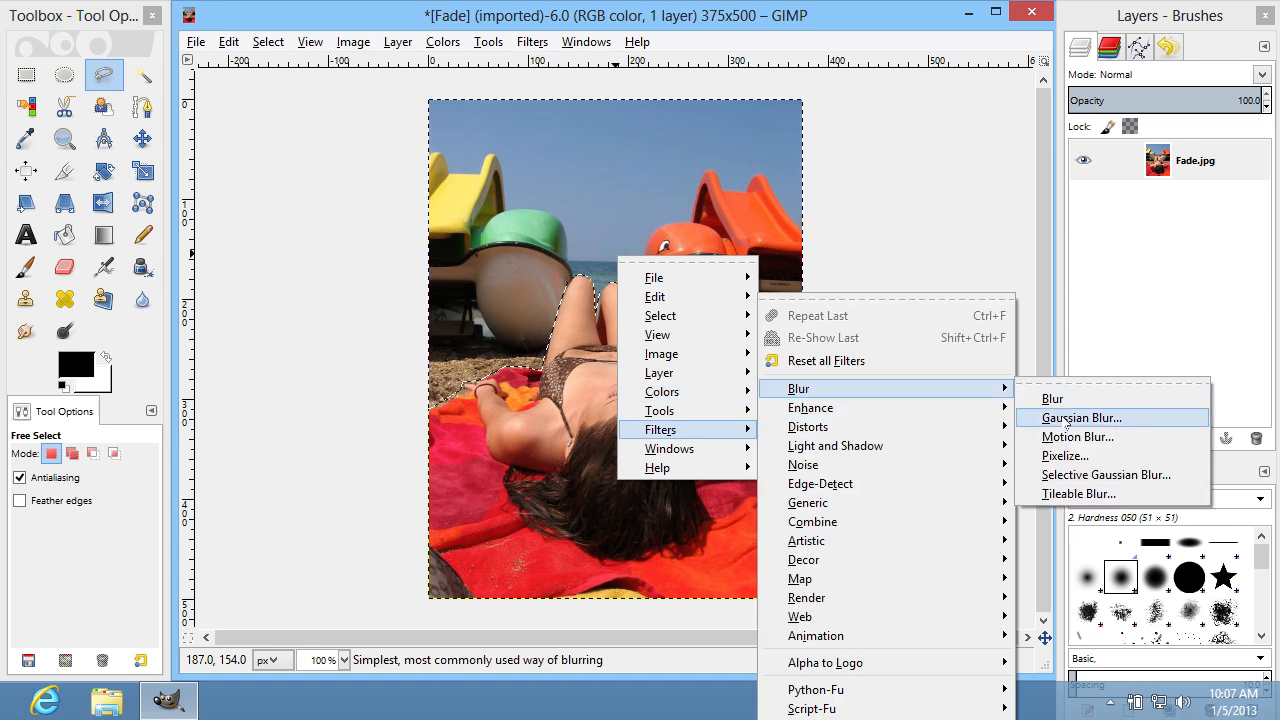
{"action": "left_click", "coordinate": [1080, 418]}
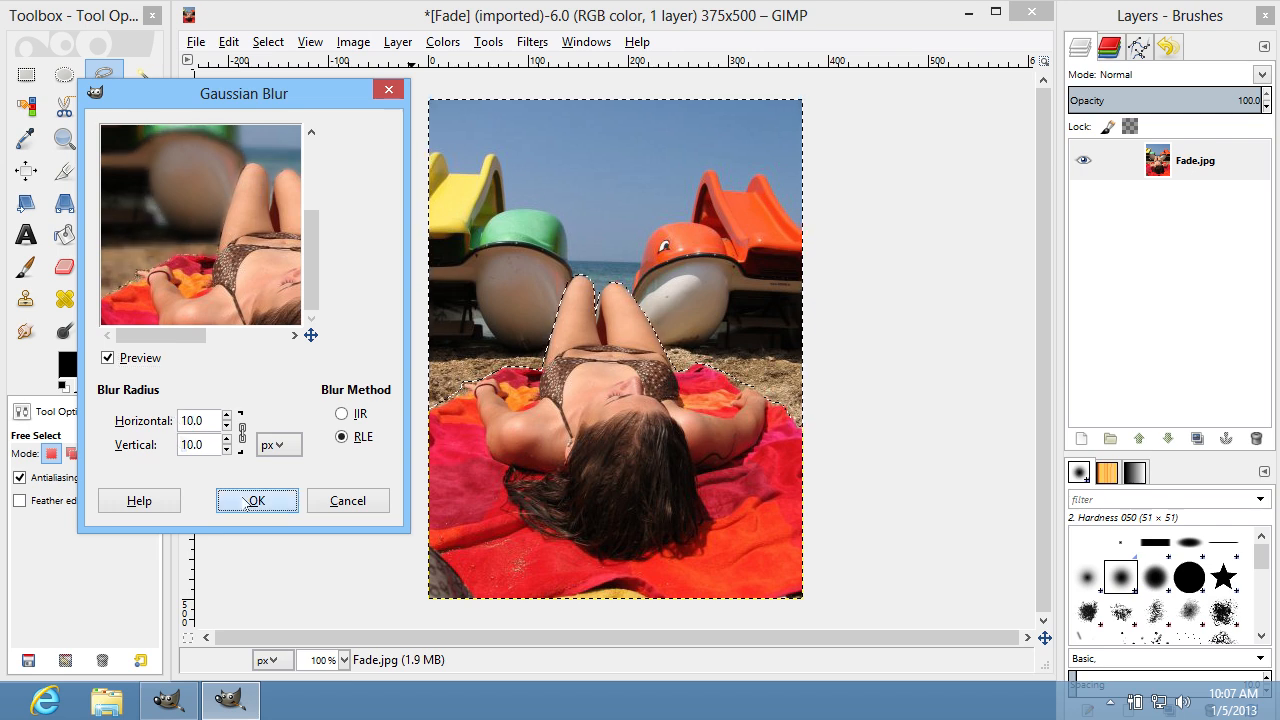
{"action": "left_click", "coordinate": [256, 500]}
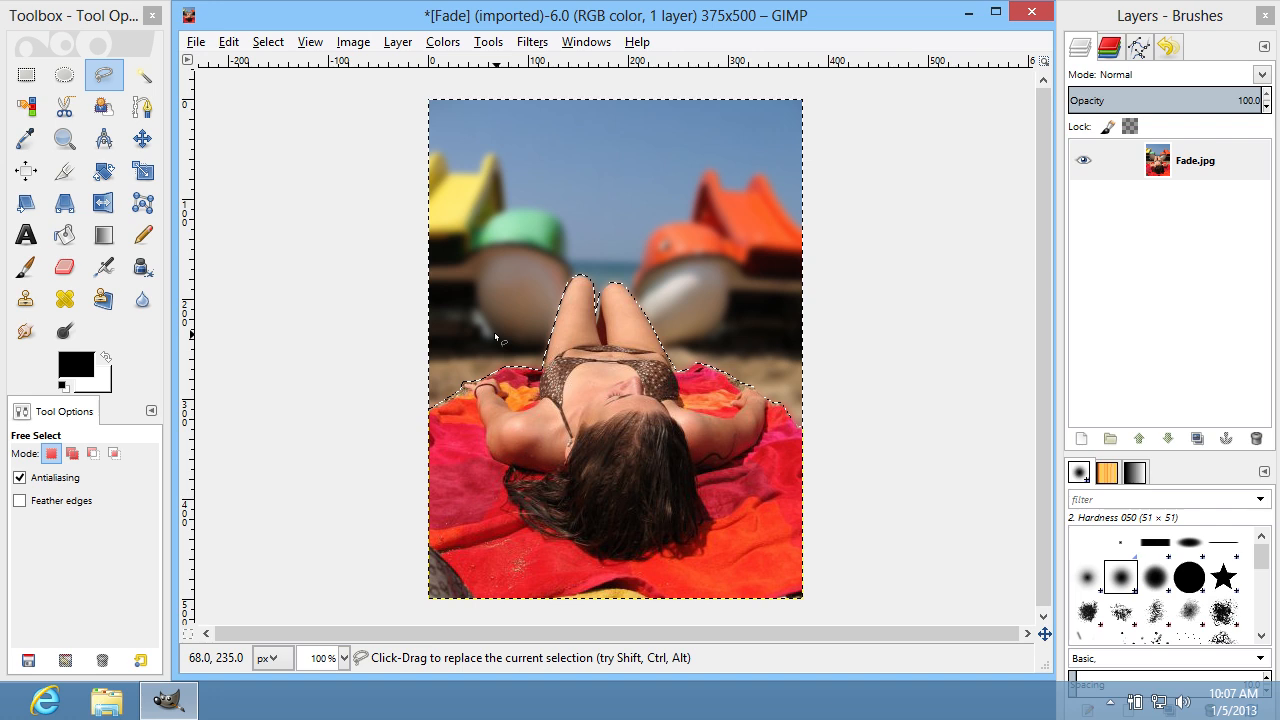
Invert the selection back onto the woman and grow it slightly to smooth her edges
{"action": "right_click", "coordinate": [500, 344]}
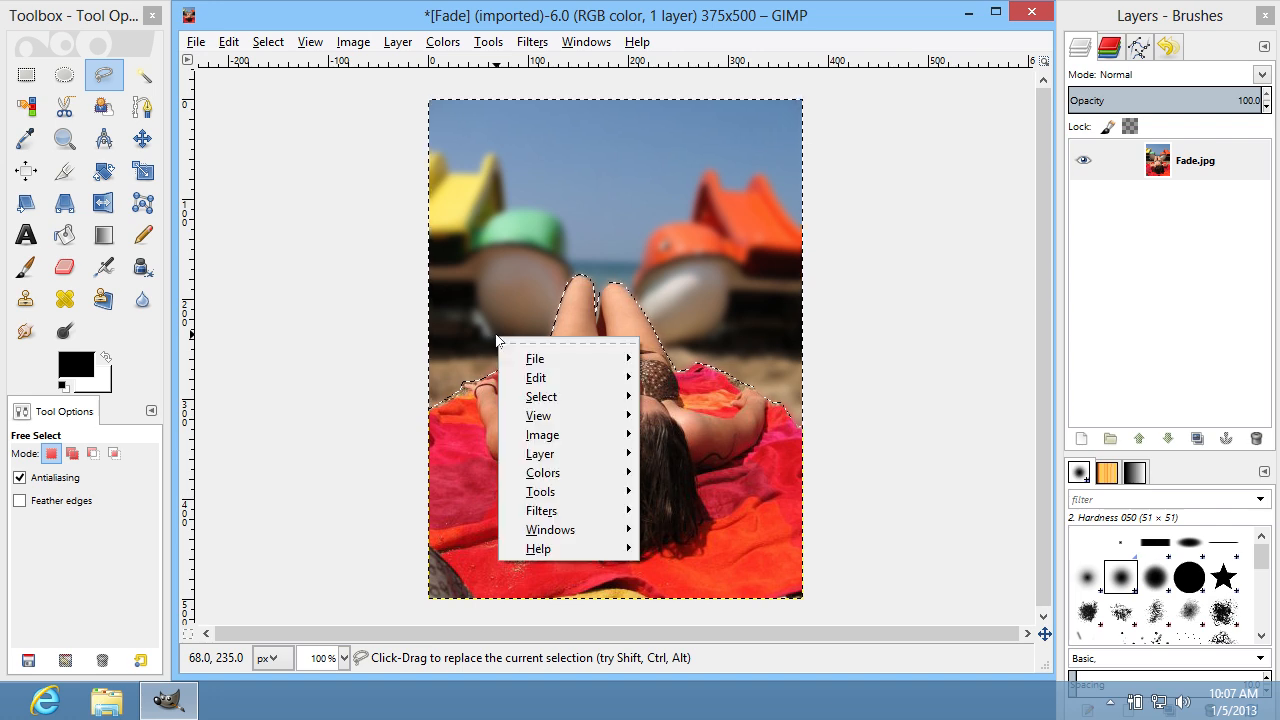
{"action": "left_click", "coordinate": [540, 396]}
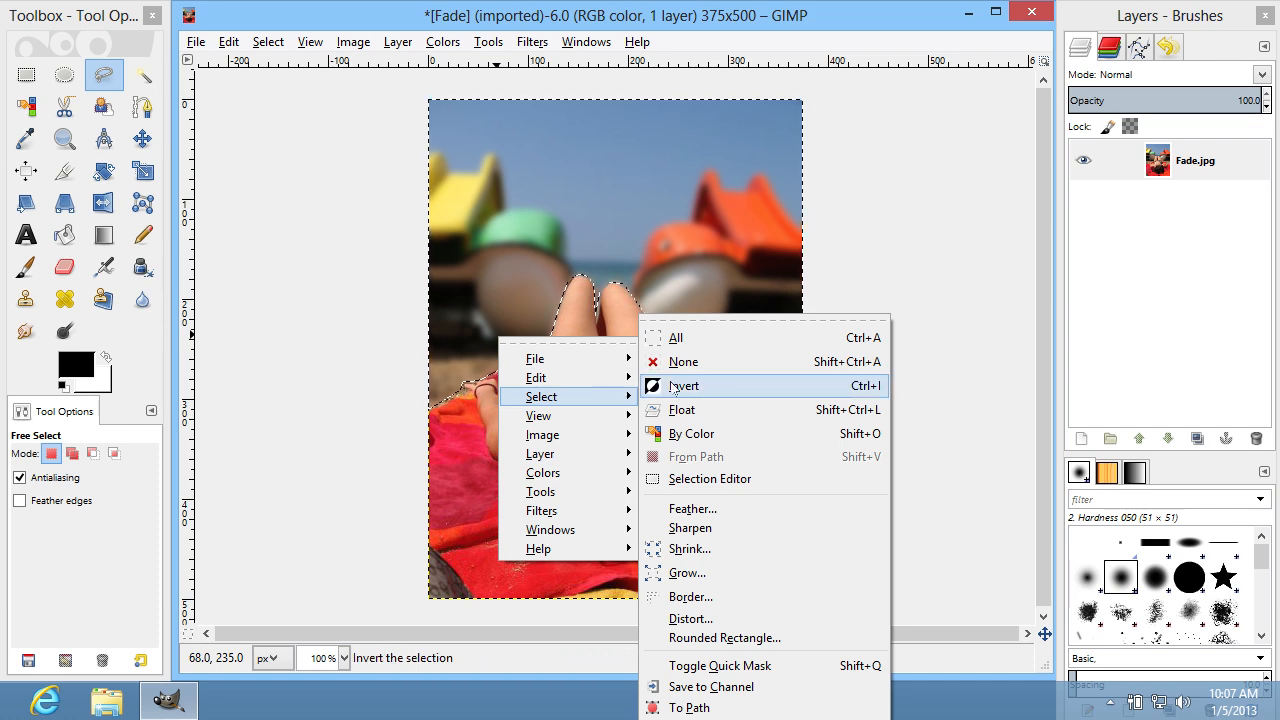
{"action": "left_click", "coordinate": [684, 384]}
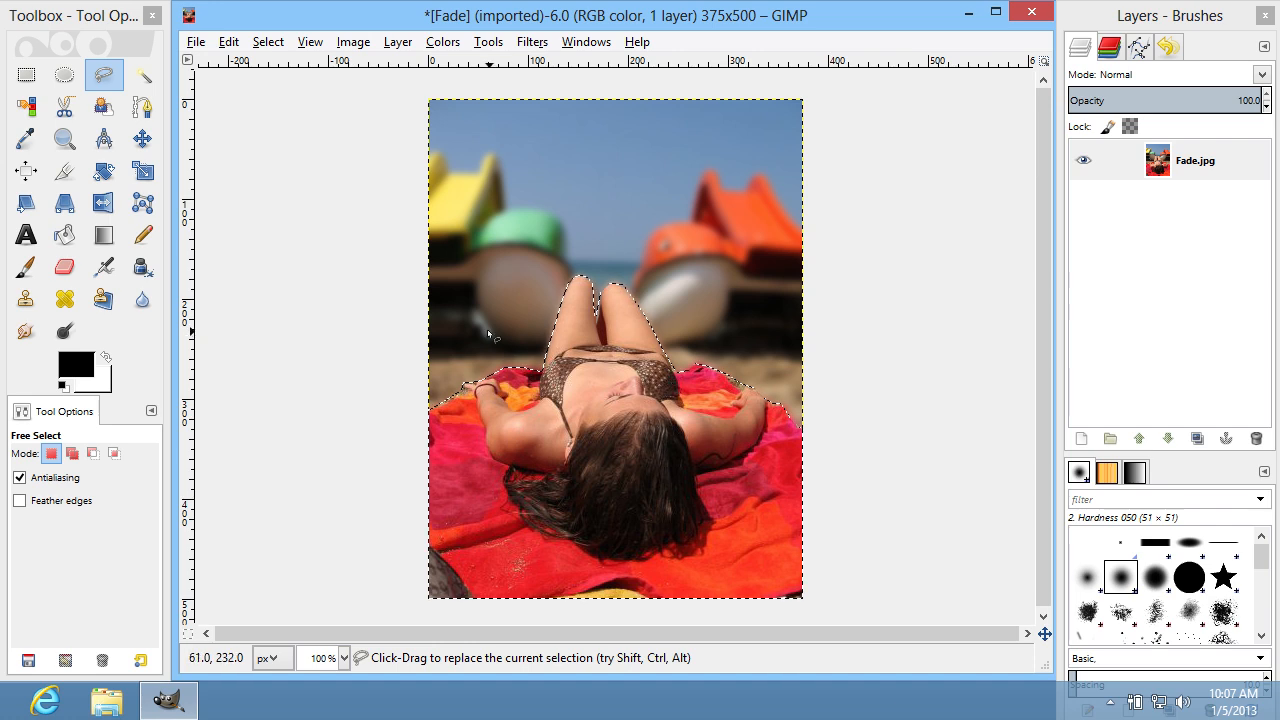
{"action": "right_click", "coordinate": [520, 344]}
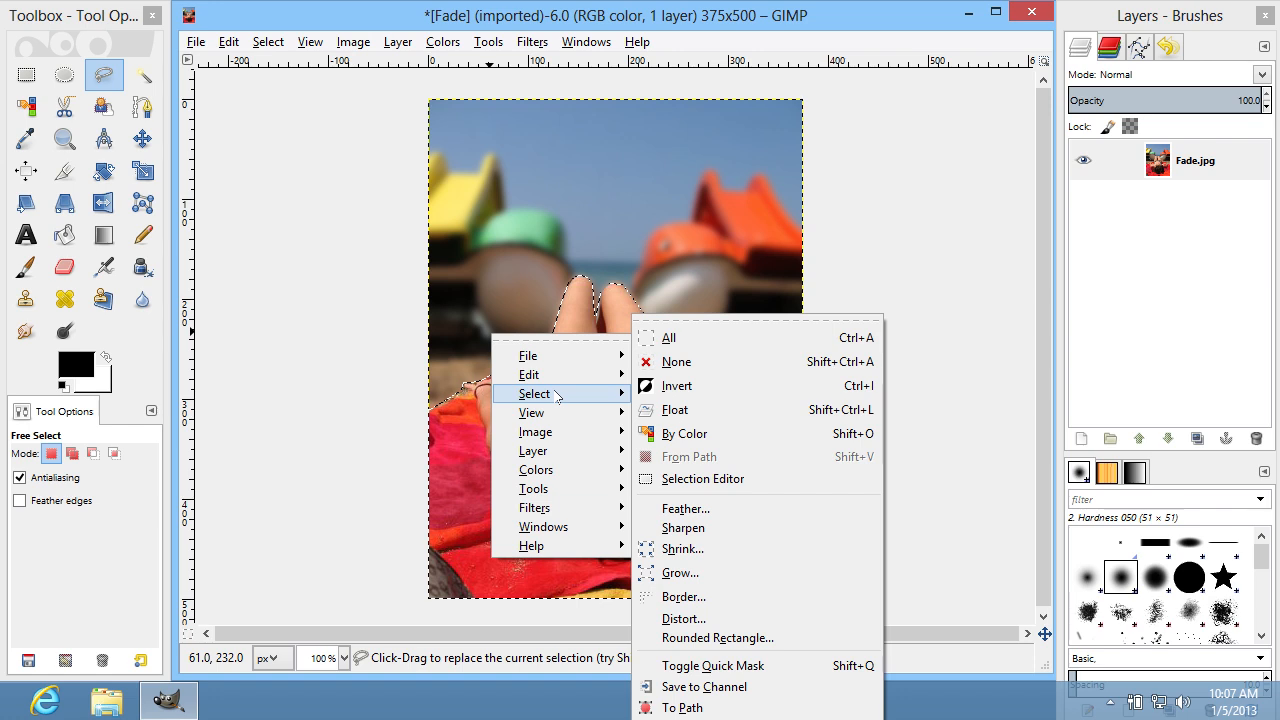
{"action": "mouse_move", "coordinate": [680, 572]}
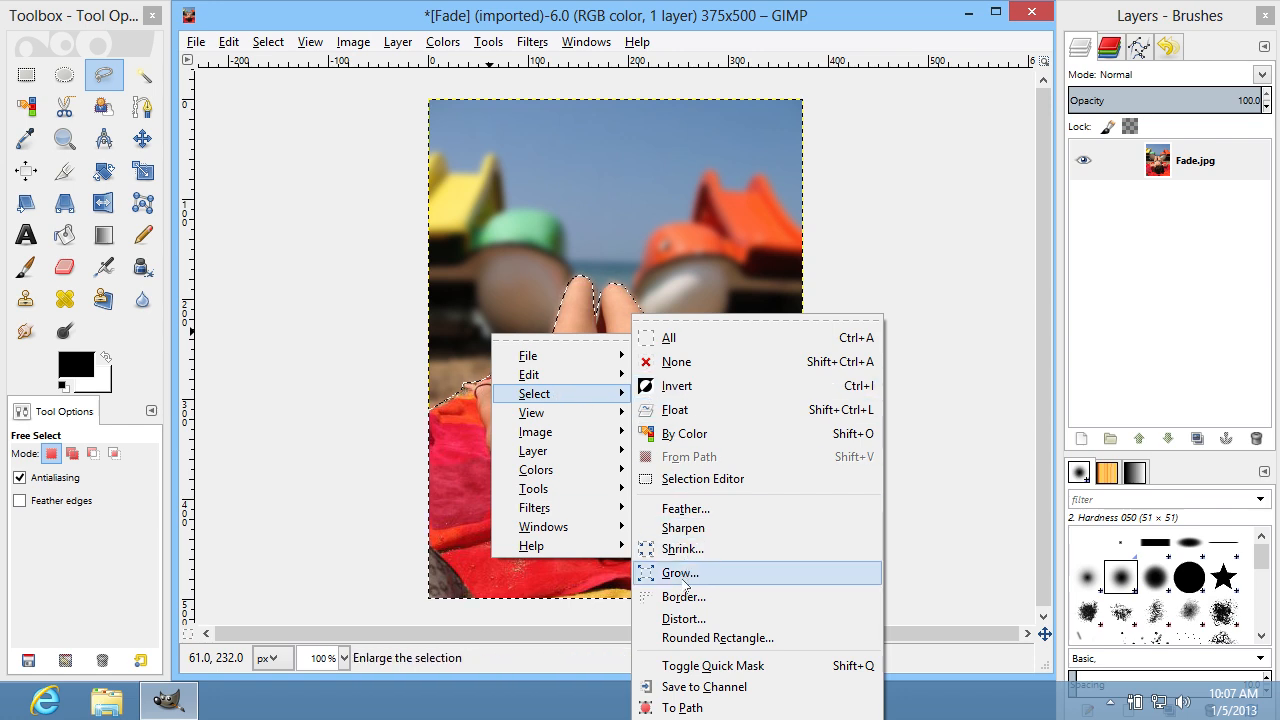
{"action": "left_click", "coordinate": [684, 596]}
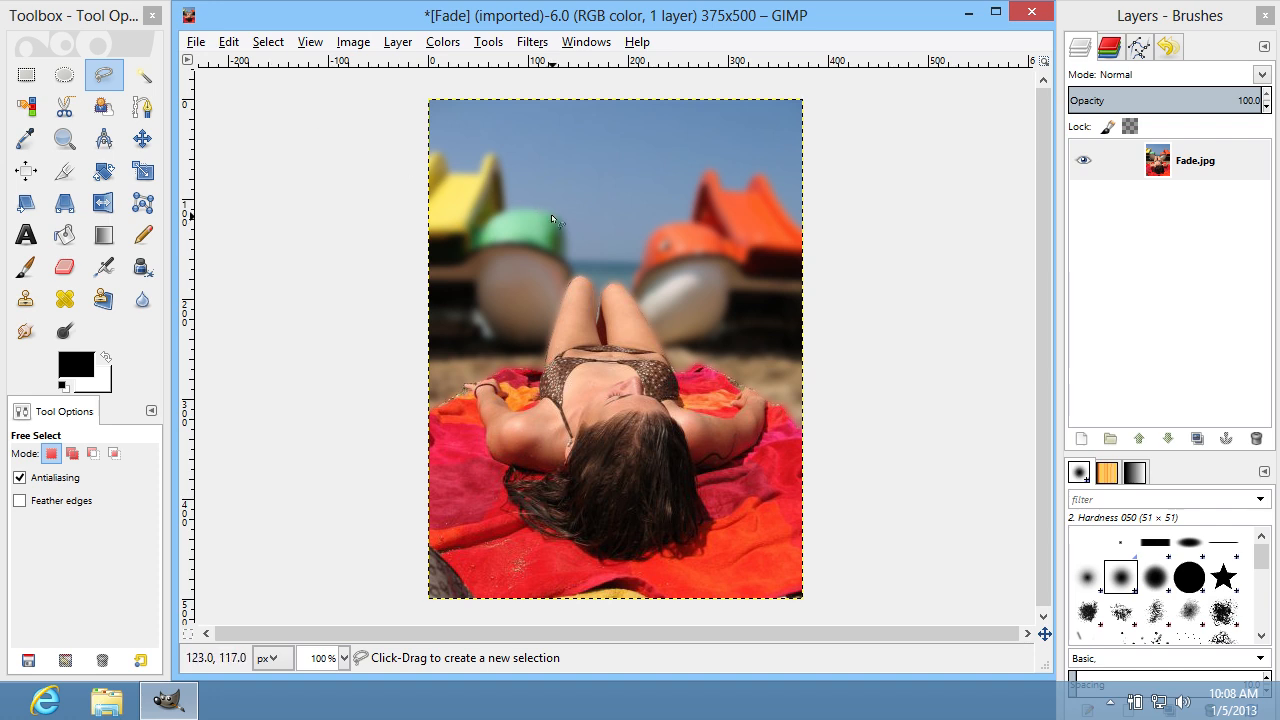
{"action": "mouse_move", "coordinate": [556, 218]}
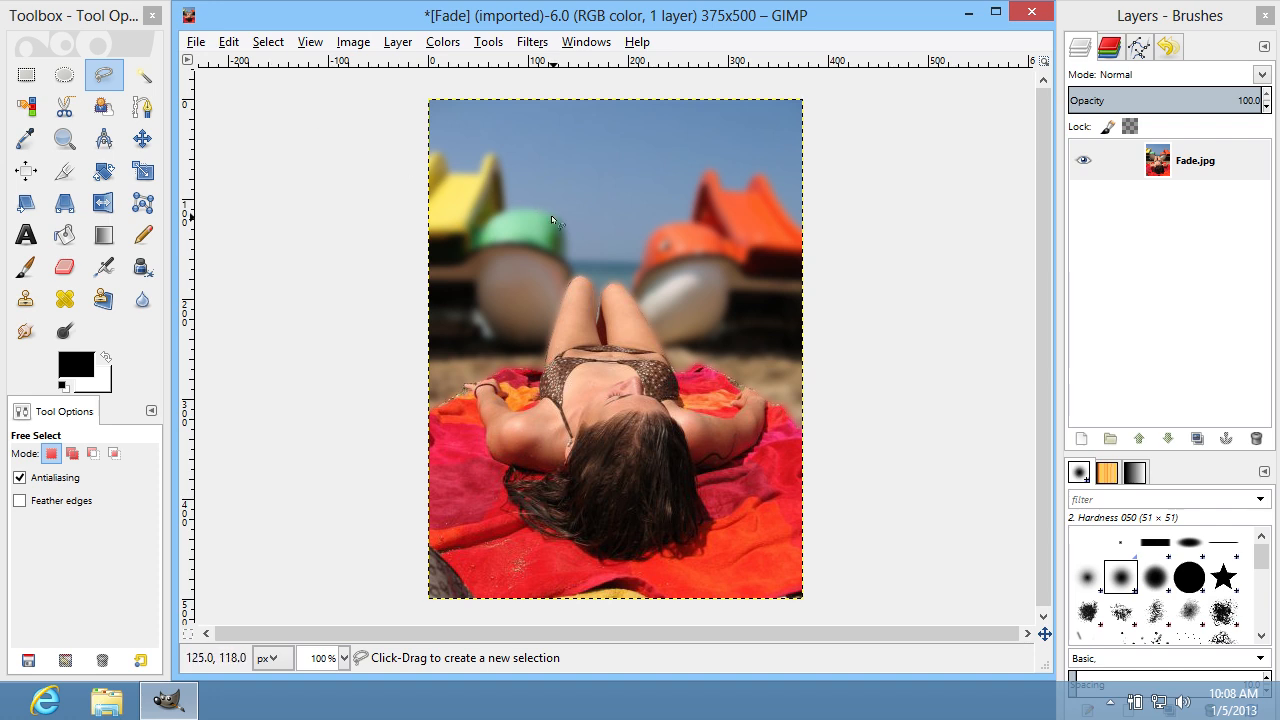